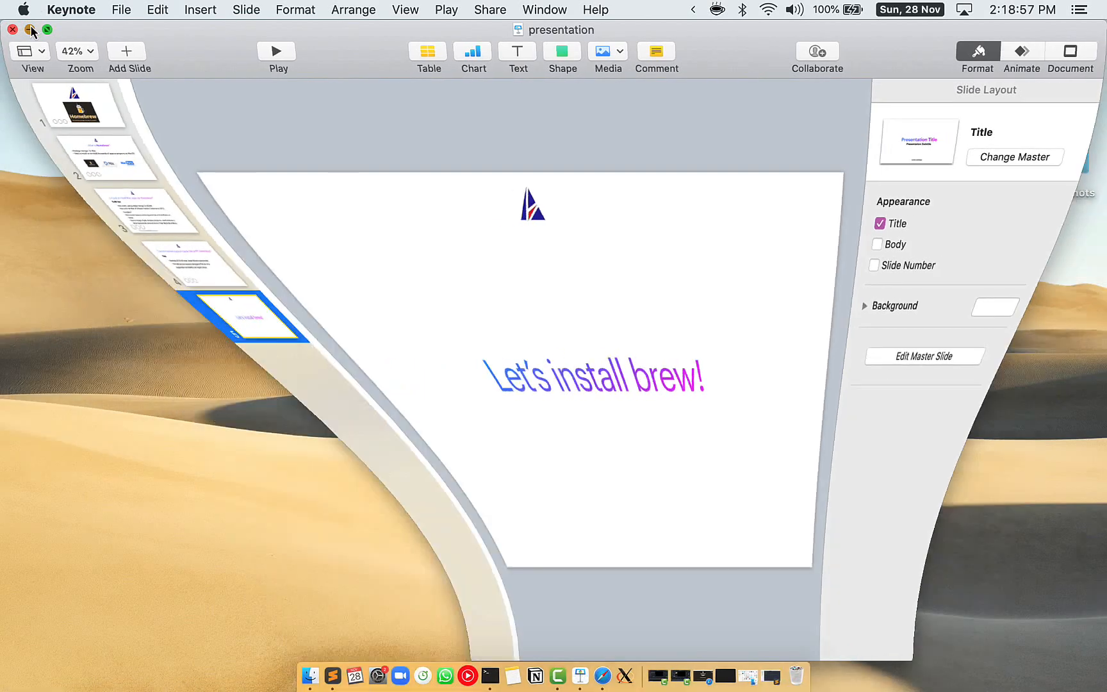
- Minimize the Keynote window and search Spotlight for Terminal
left_click(16, 29)
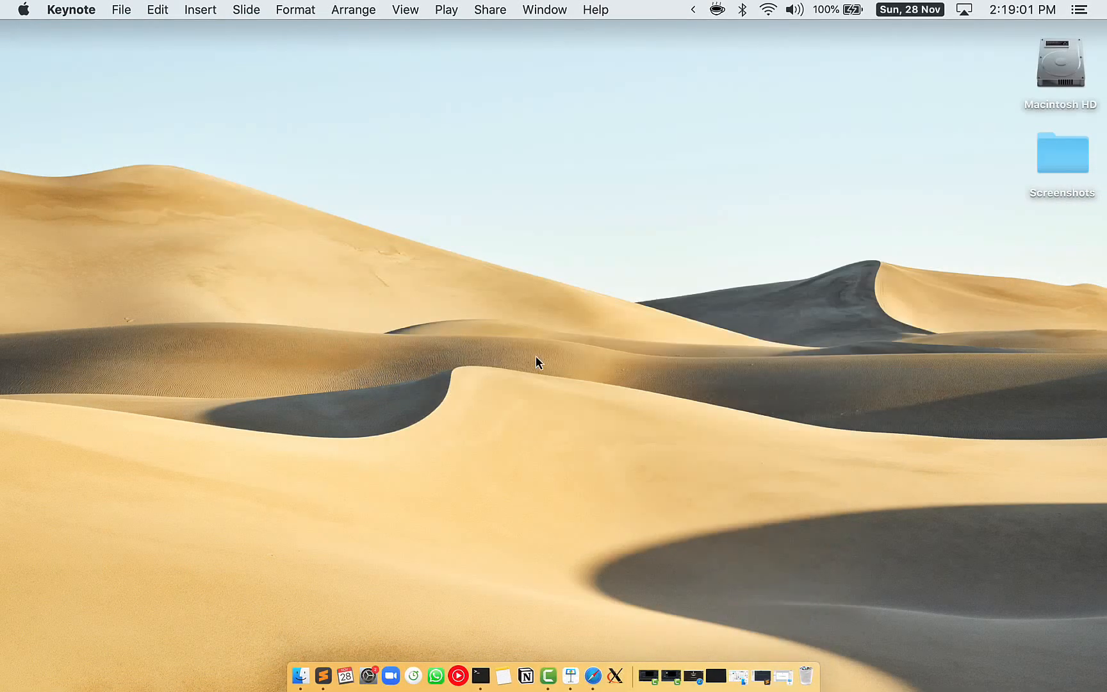
key("cmd+space")
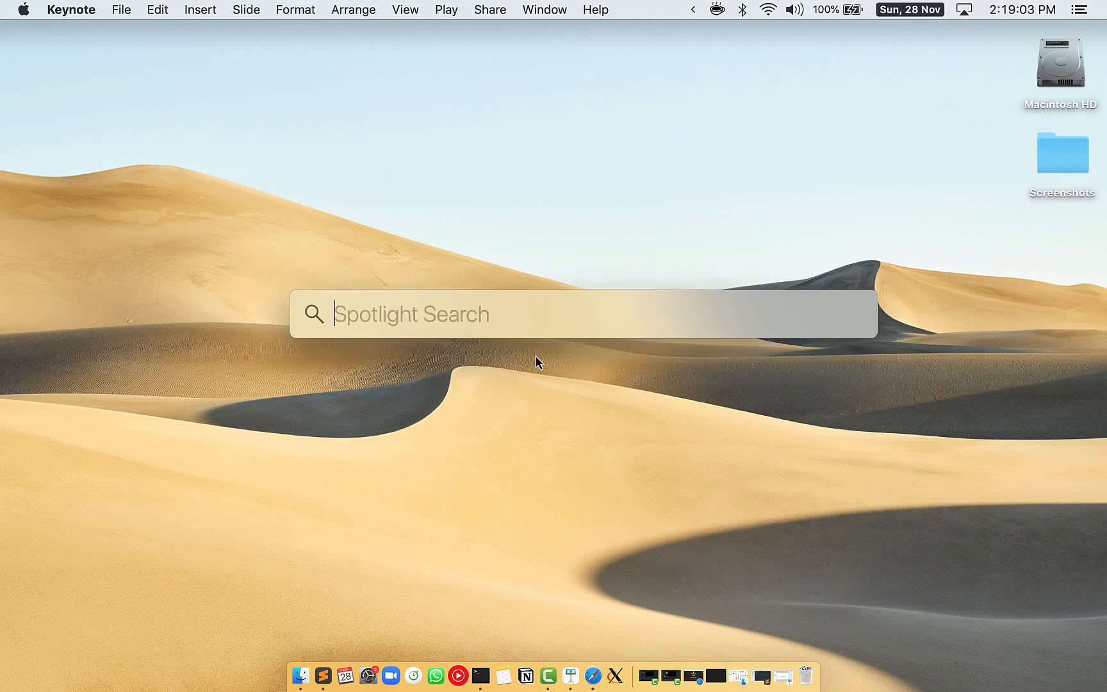
mouse_move(417, 295)
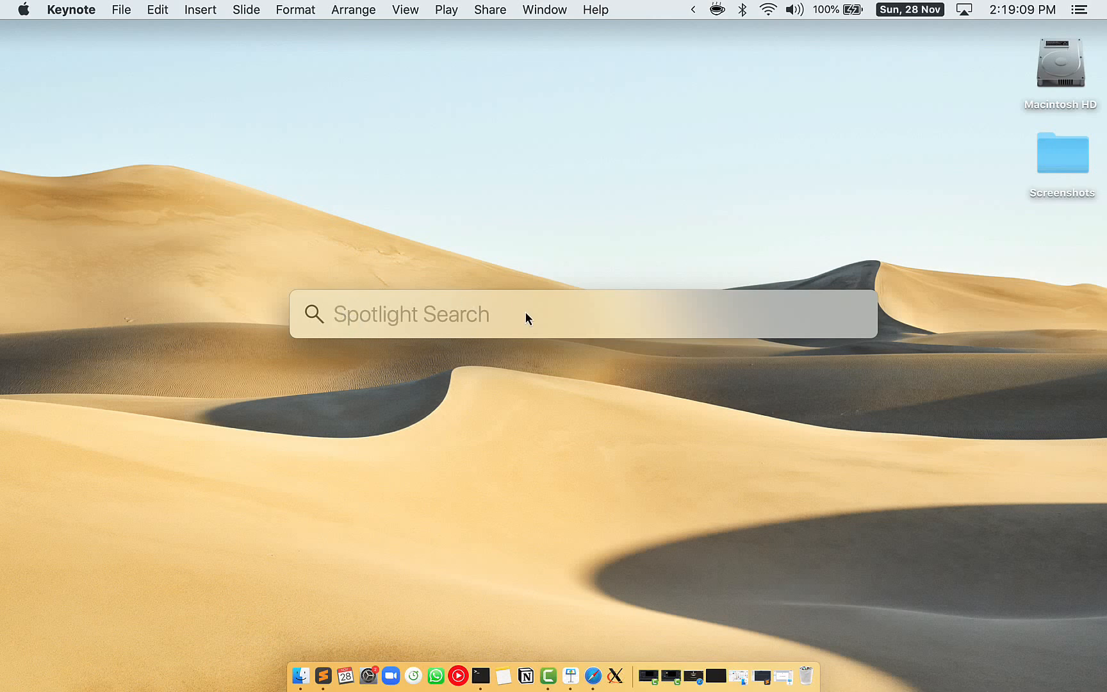
type("Terminal")
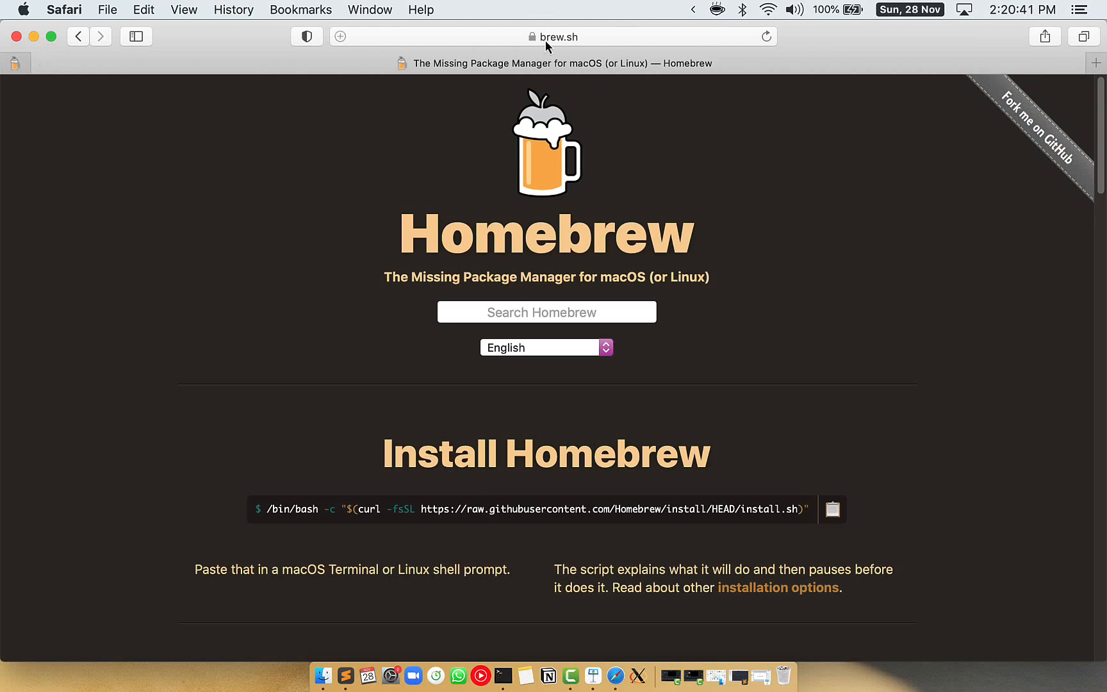
- Select the /bin/bash Homebrew install command on brew.sh
left_click(554, 37)
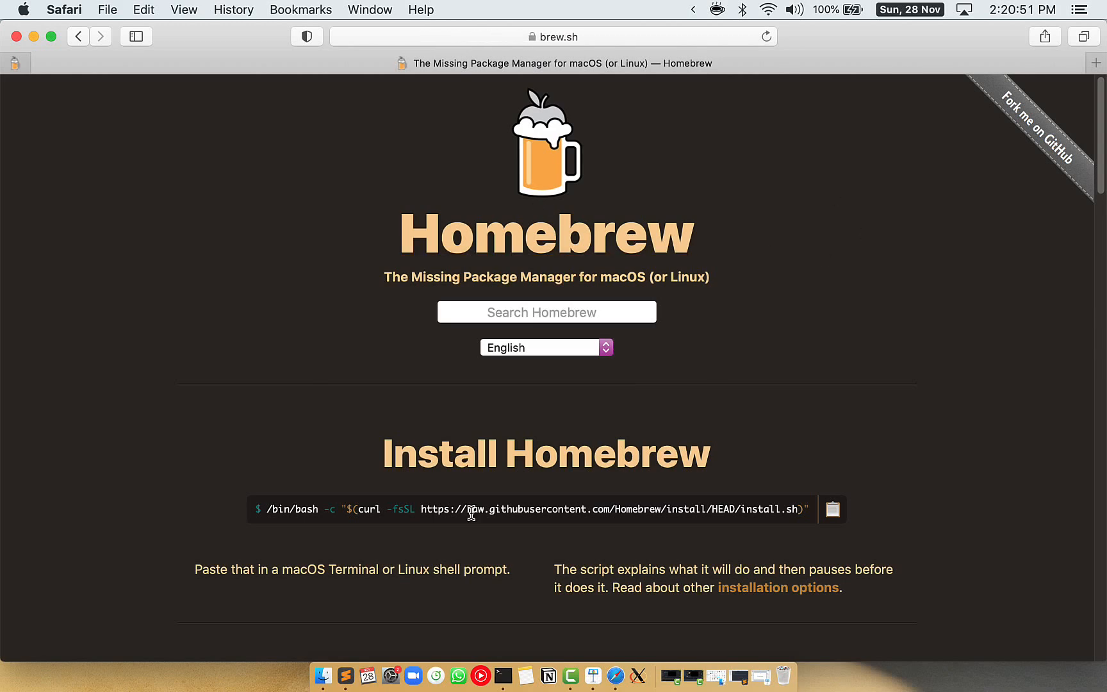
double_click(444, 453)
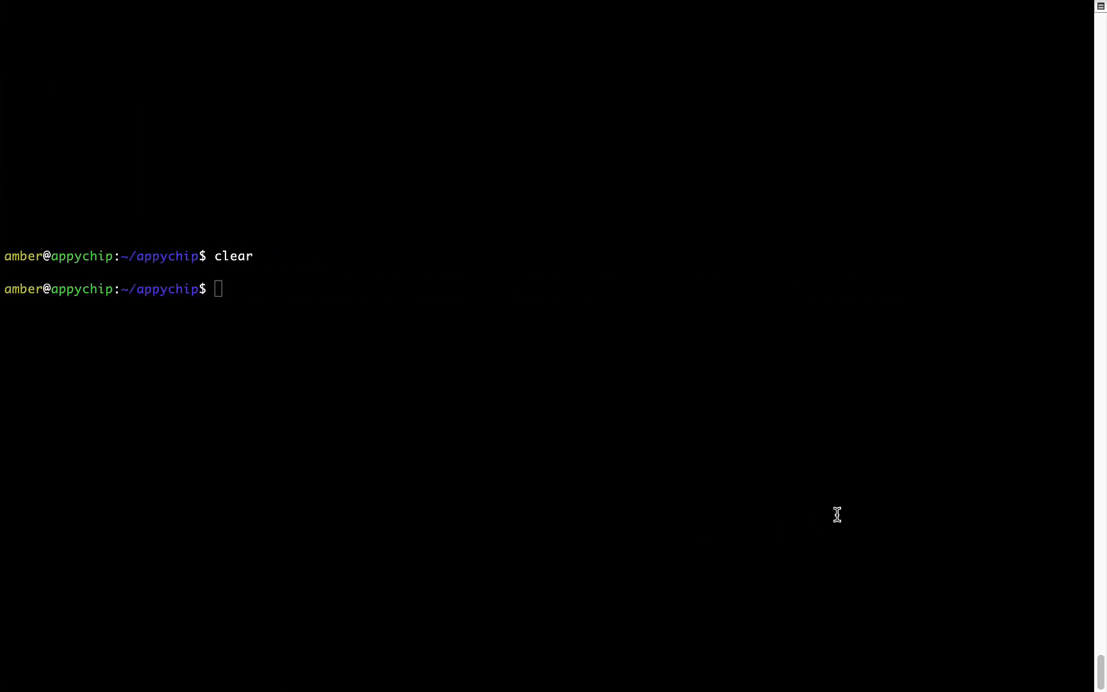
- Paste and run the Homebrew install script, continuing until installation succeeds
right_click(344, 273)
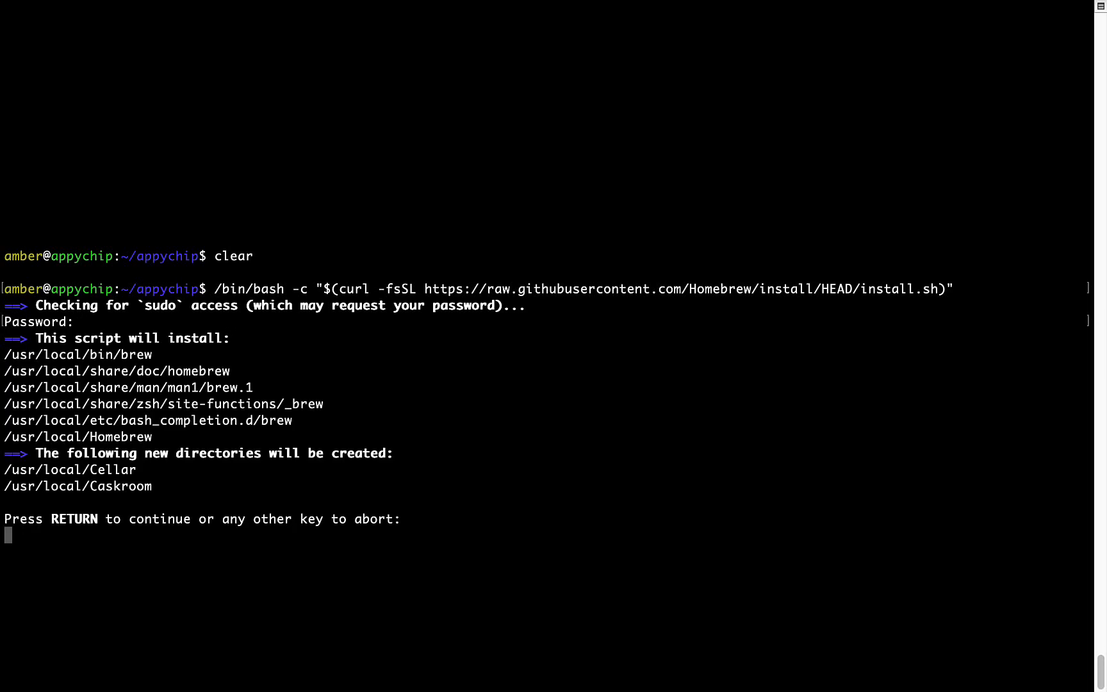
mouse_move(23, 540)
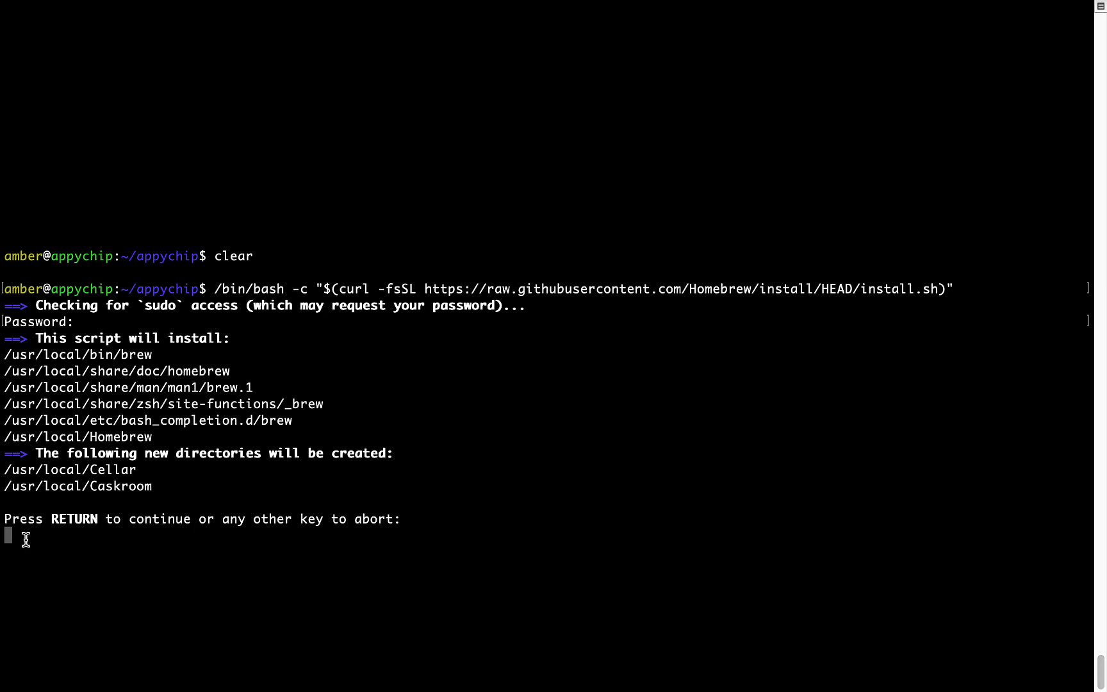
mouse_move(41, 521)
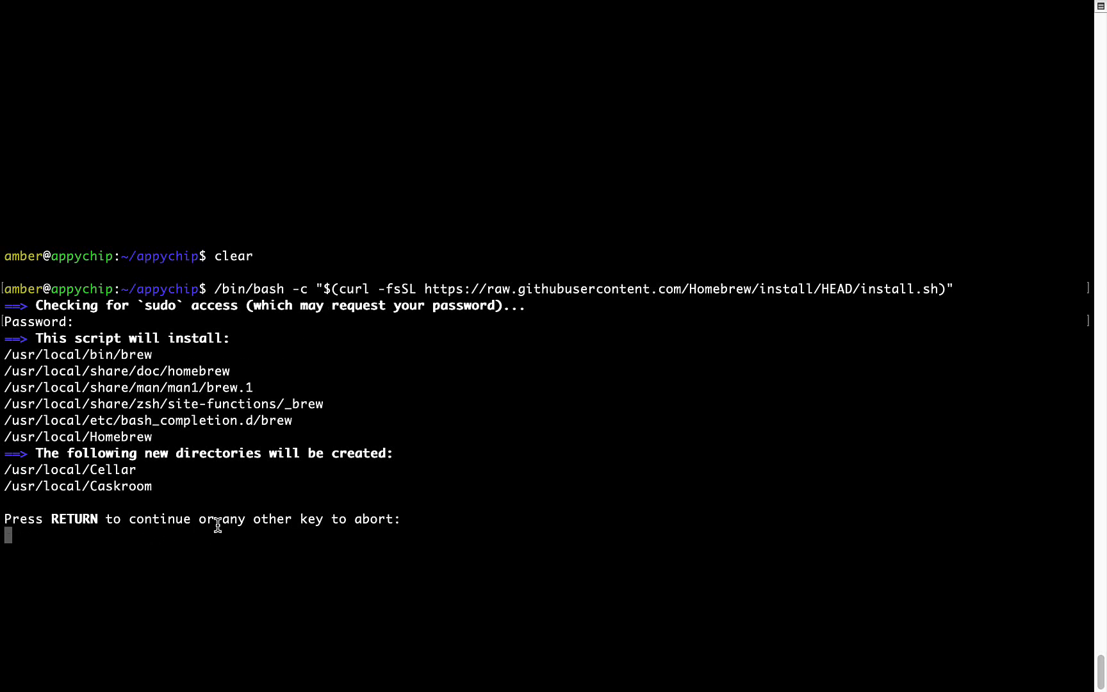
key("Return")
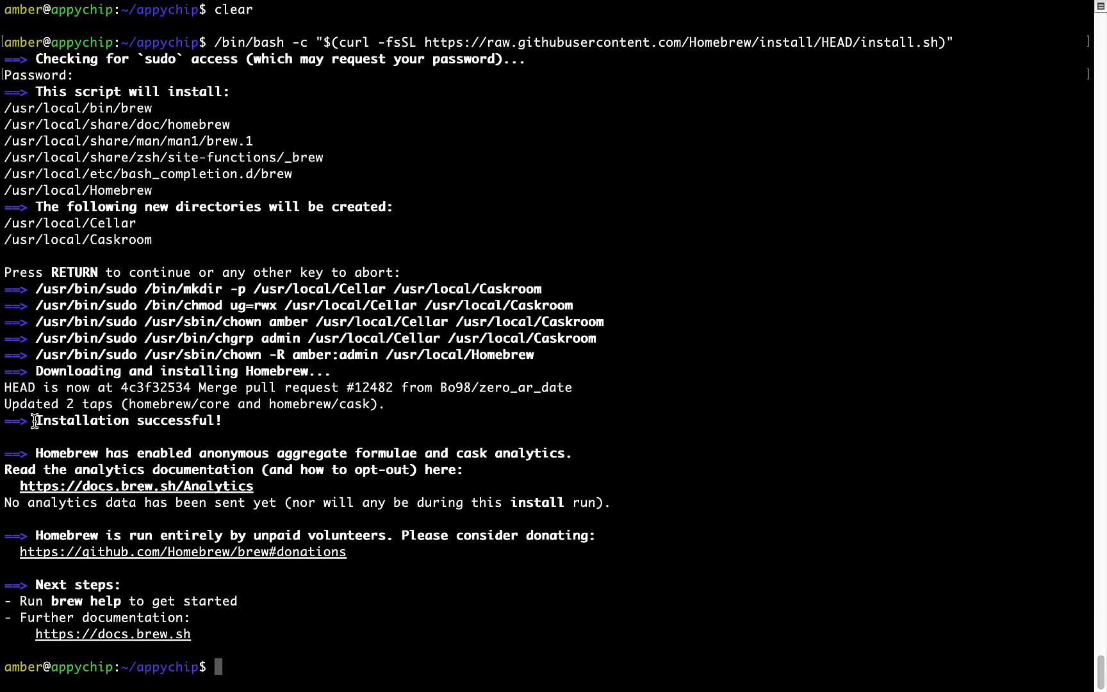
- Disable Homebrew analytics with 'brew analytics off'
double_click(125, 420)
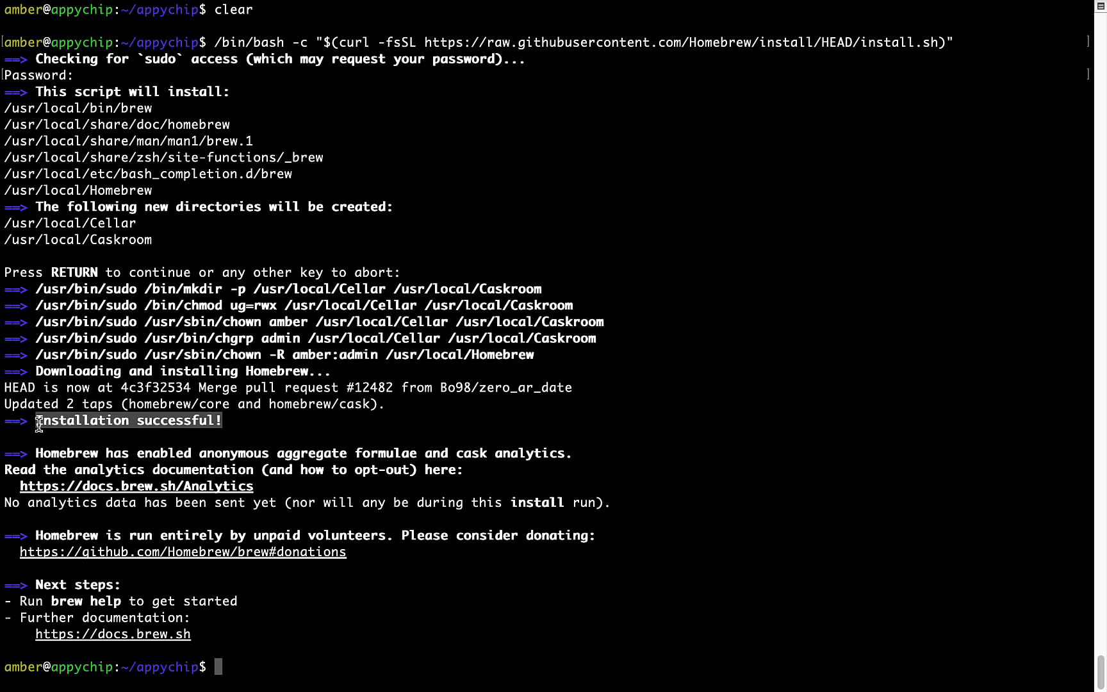
mouse_move(253, 477)
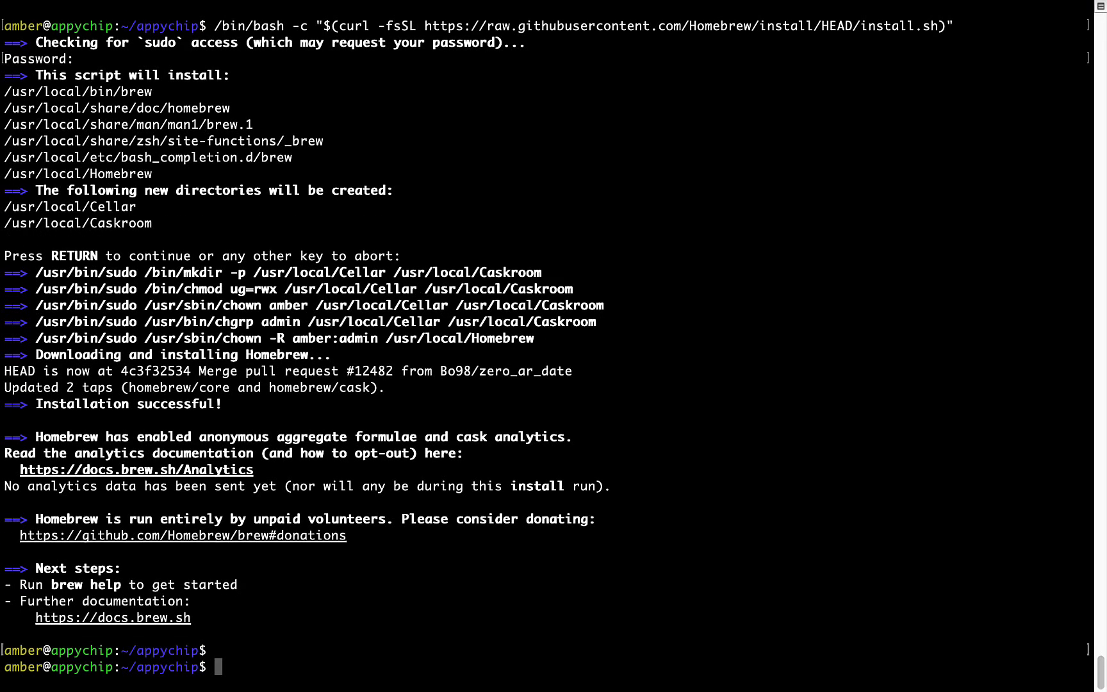
type("brew anal")
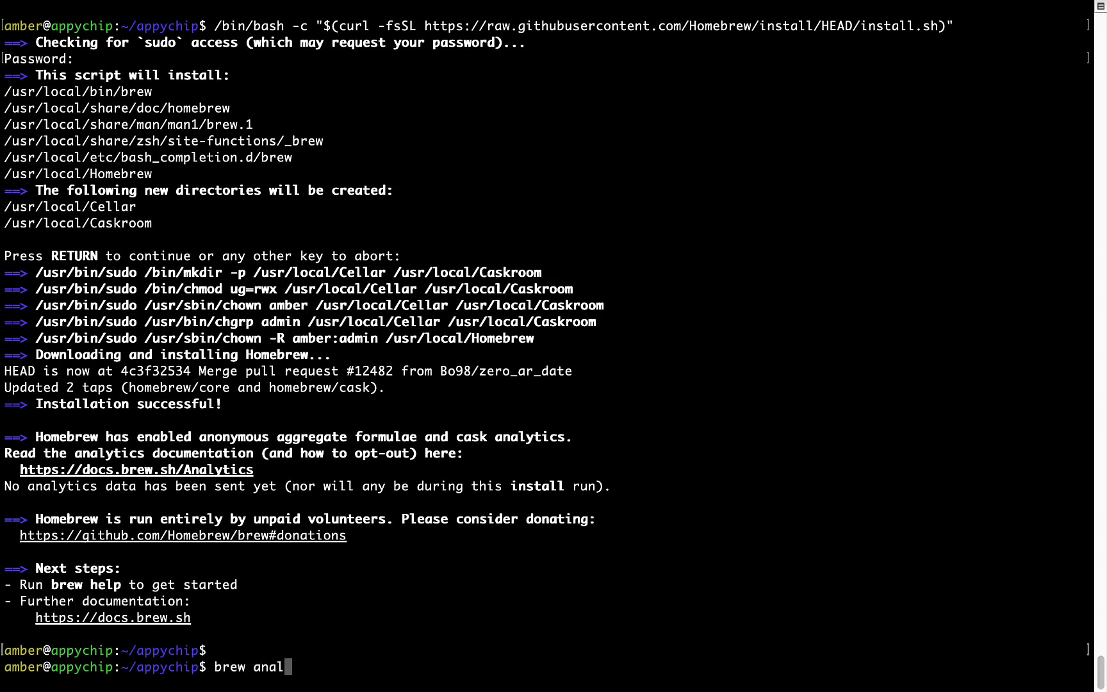
type("ytics off")
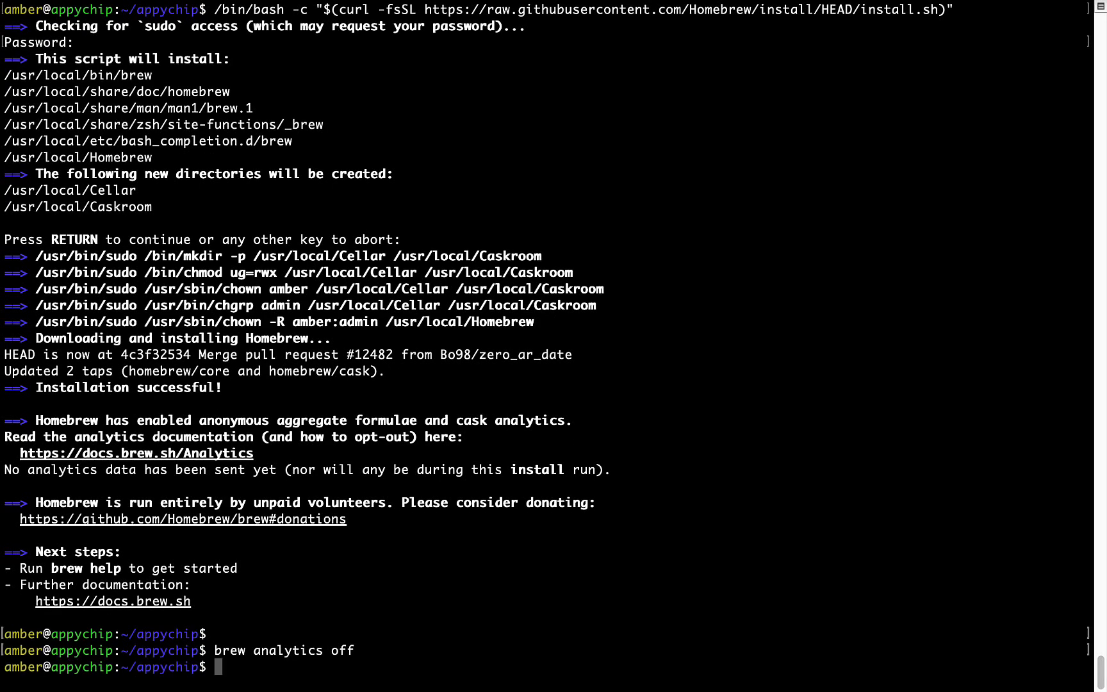
mouse_move(232, 650)
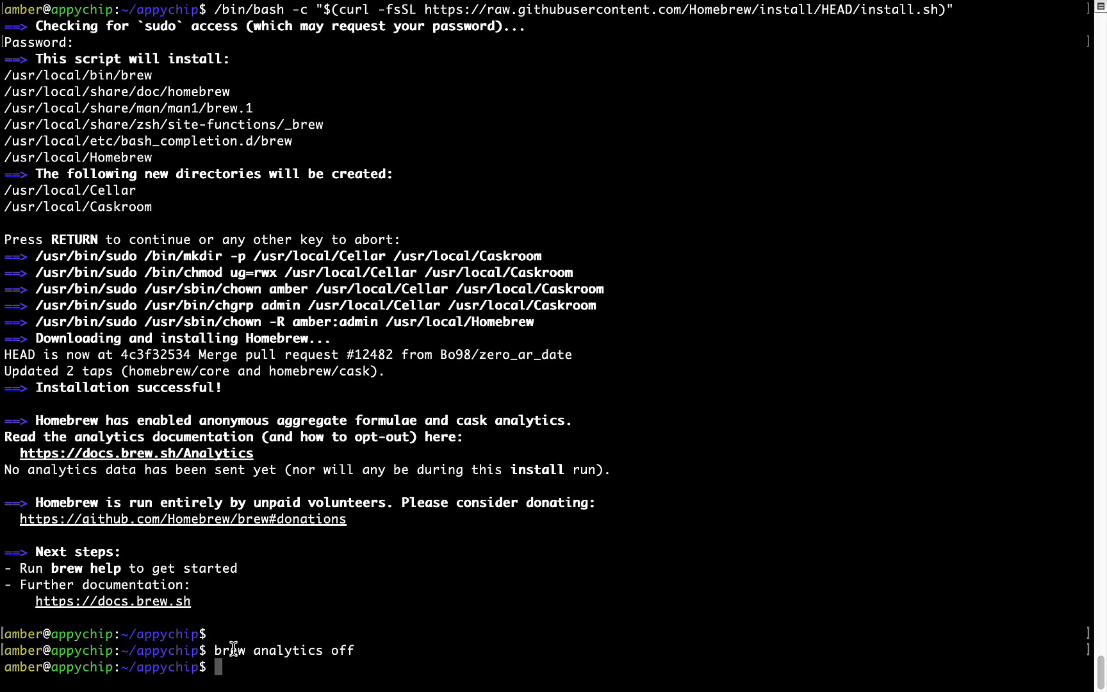
mouse_move(345, 600)
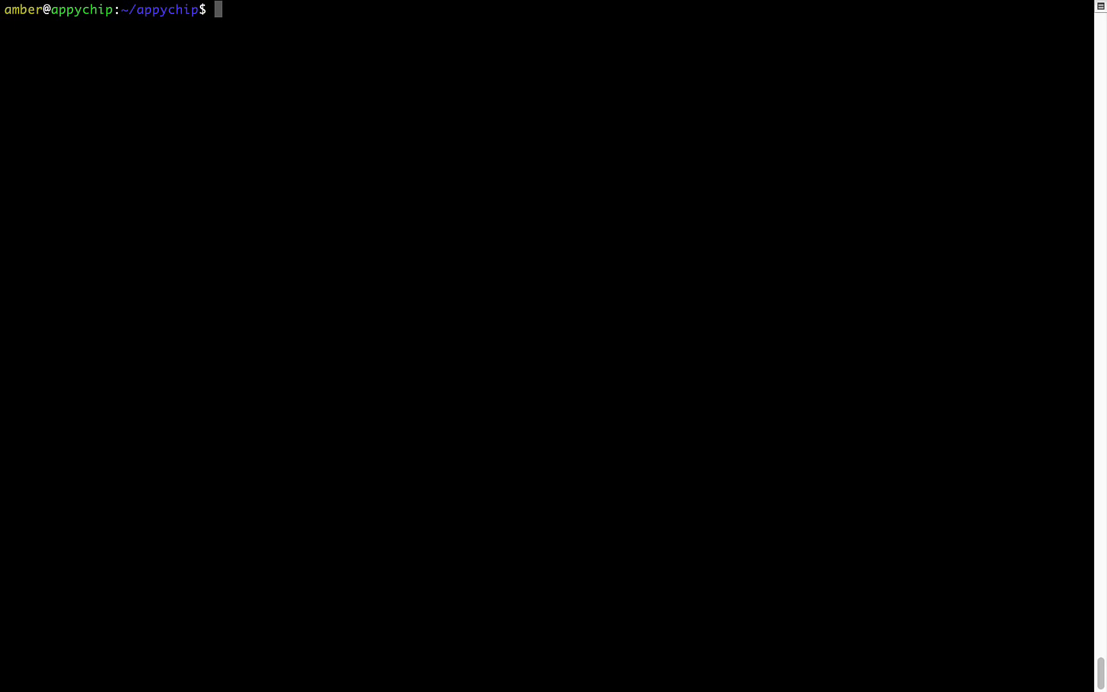
- Run 'brew update', which reports Homebrew is already up to date
type("brew")
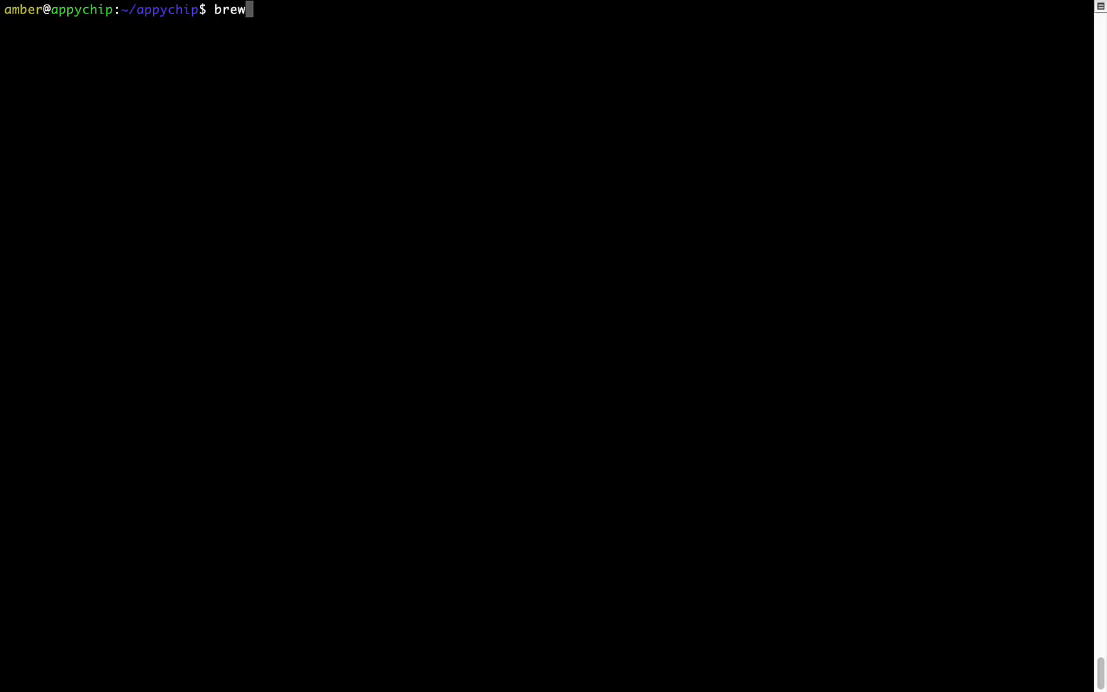
type("update")
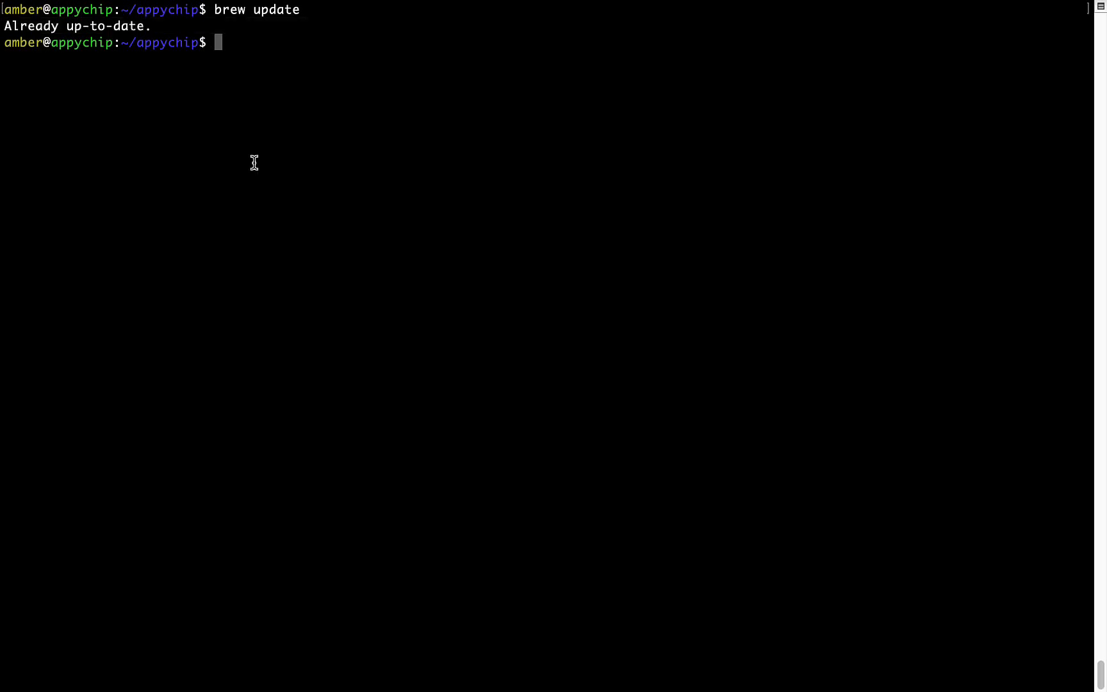
mouse_move(299, 126)
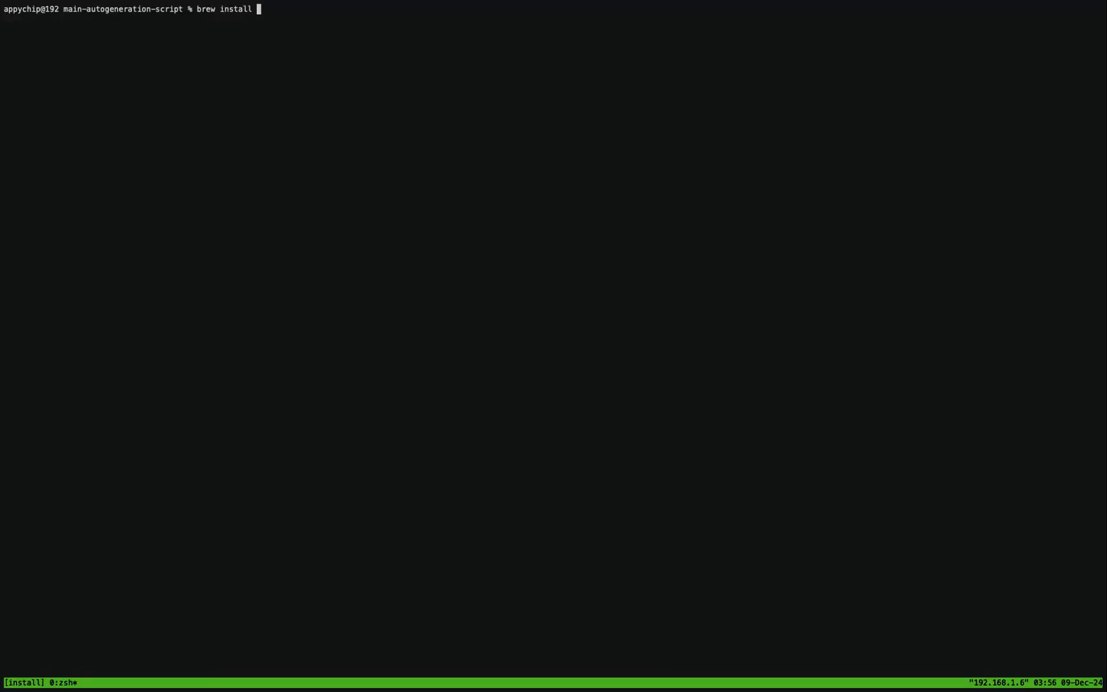
- Install the git-lfs package with 'brew install git-lfs'
type("git-lfs")
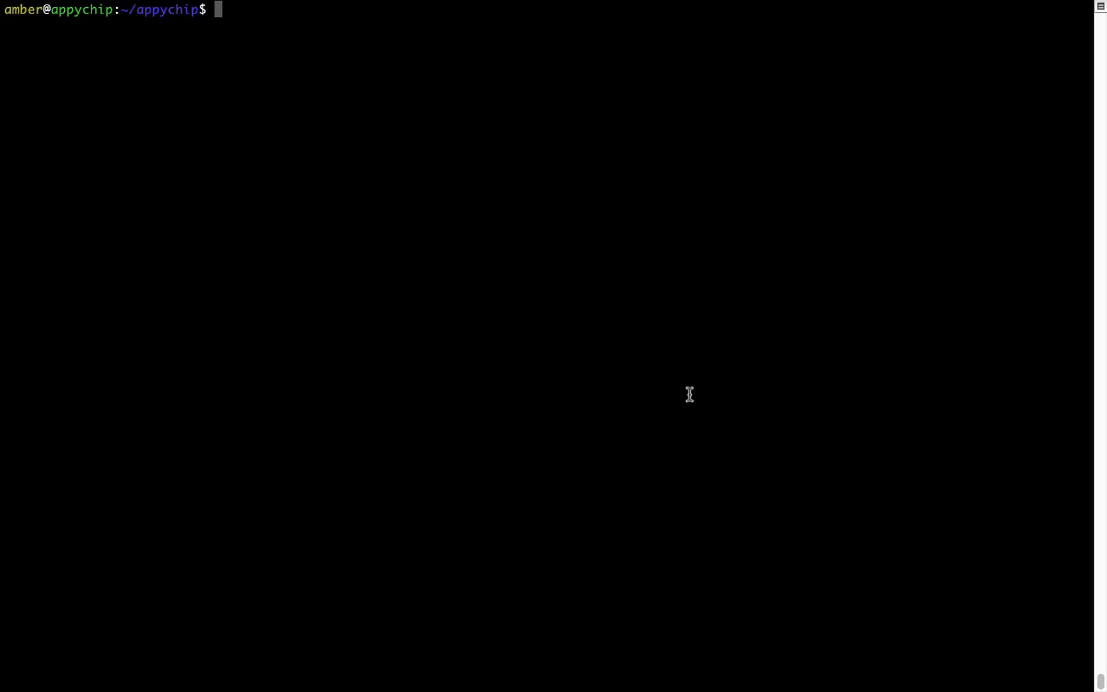
- Reinstall hello 2.10 with 'brew reinstall hello', then clear the screen
type("brew reins")
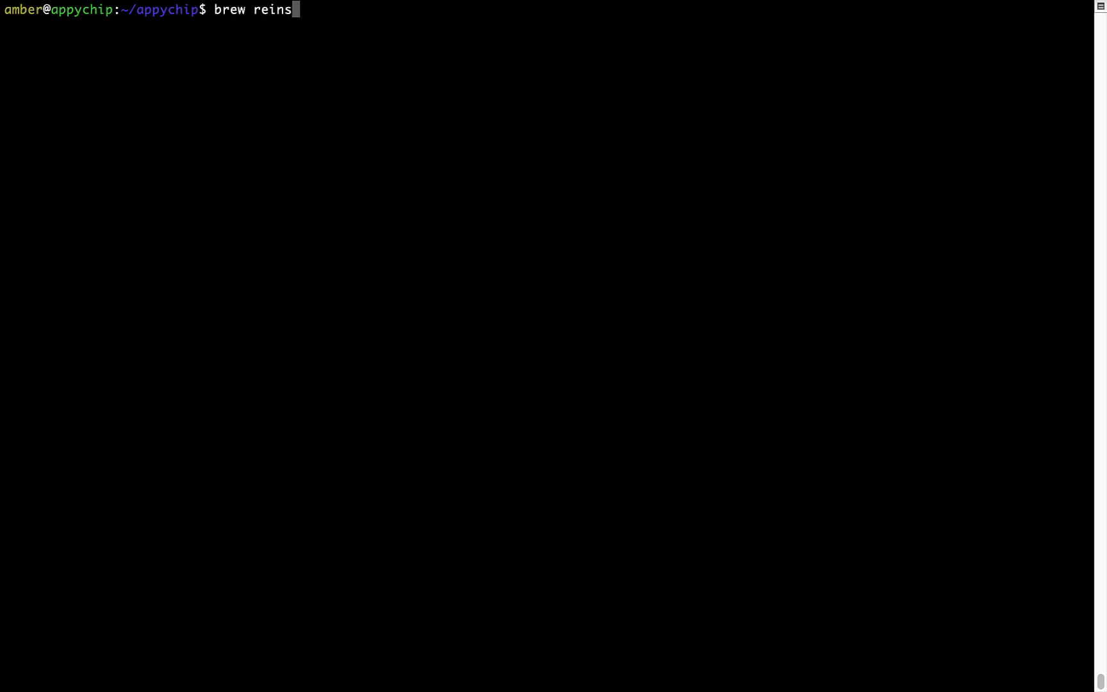
key("BackSpace")
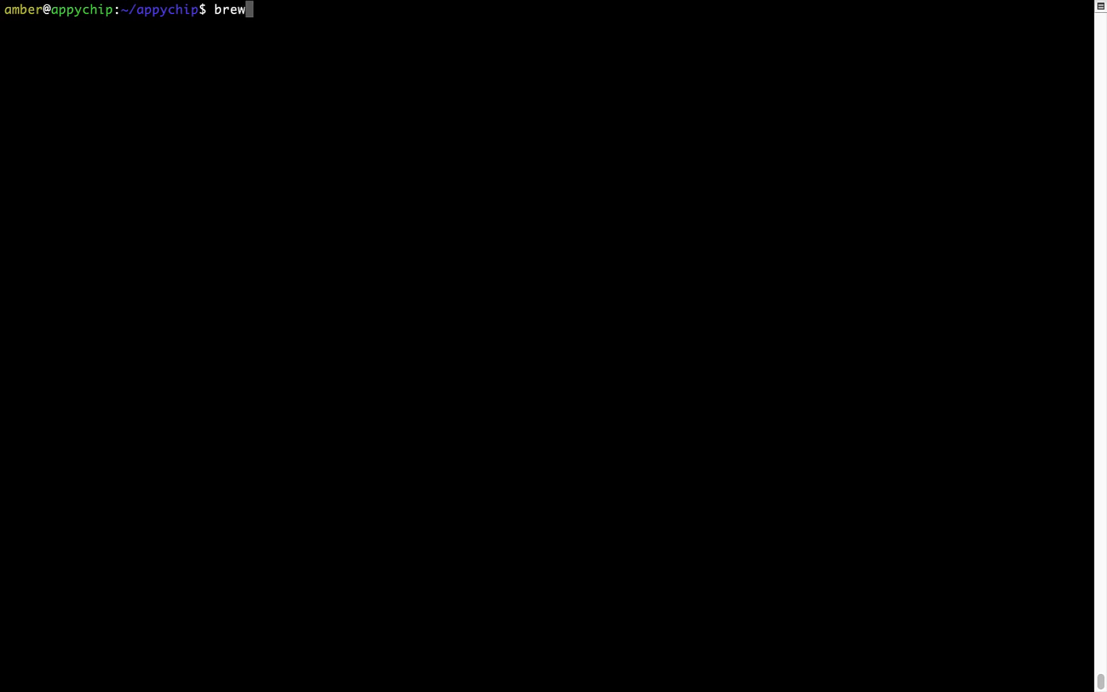
type("reinstall")
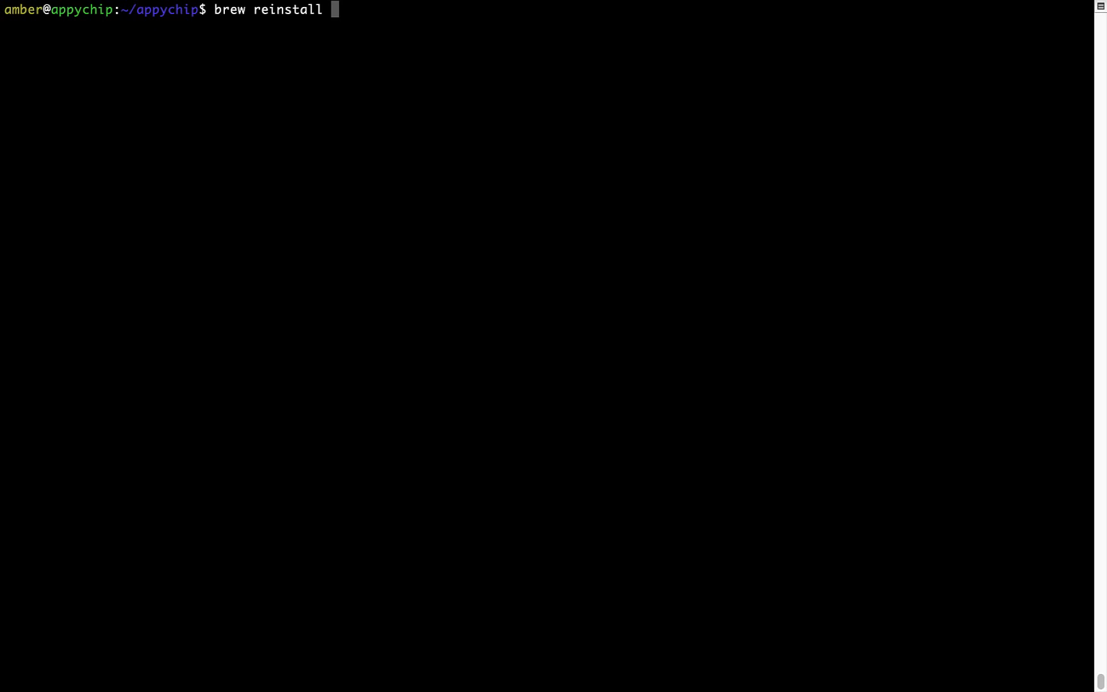
type("he")
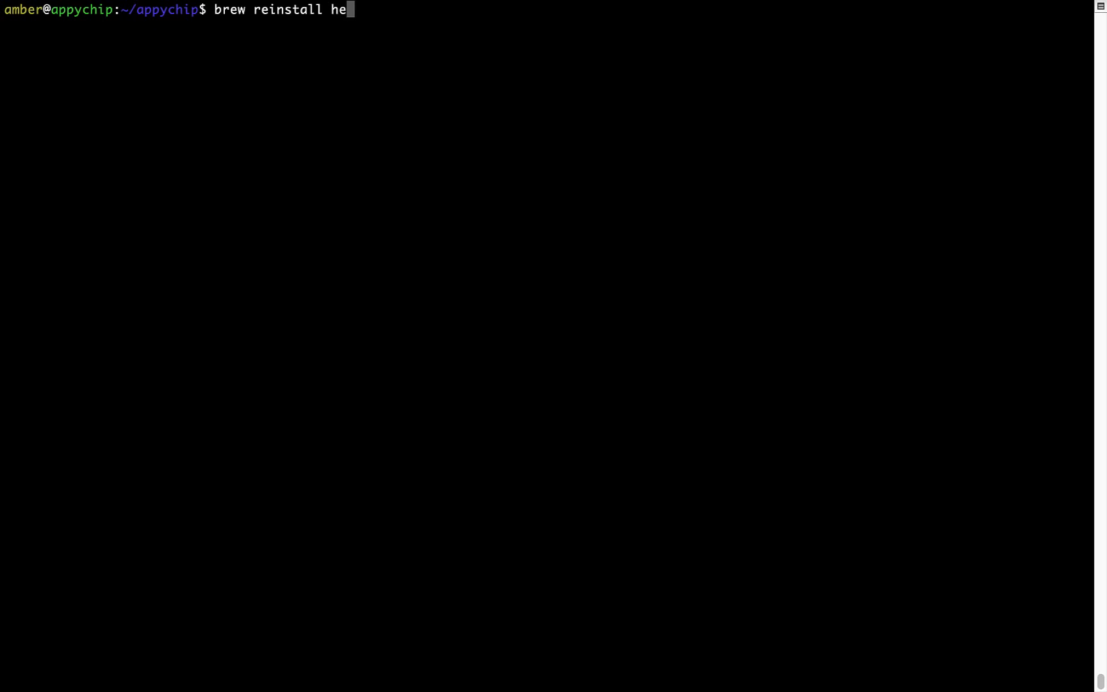
type("llo")
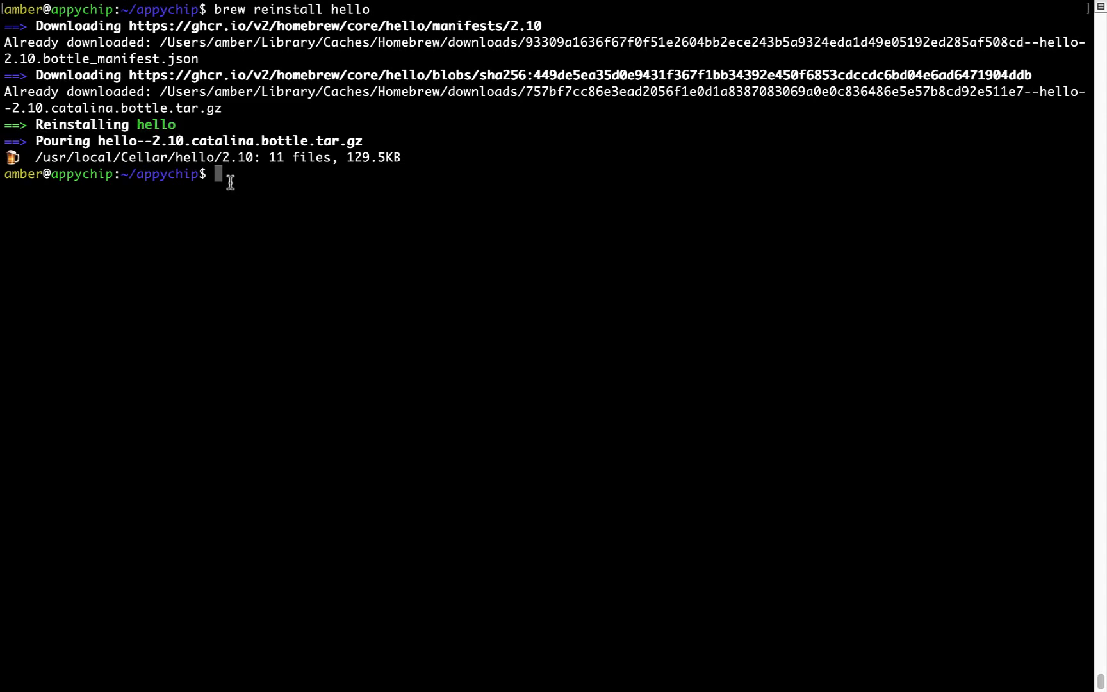
type("clear")
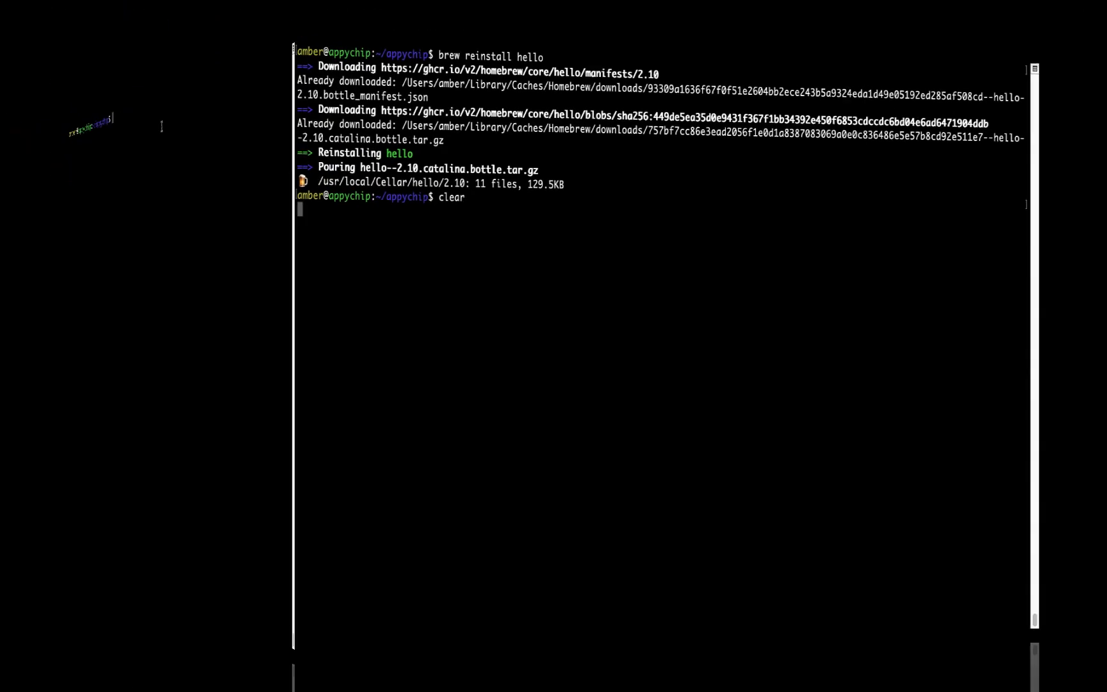
key("Return")
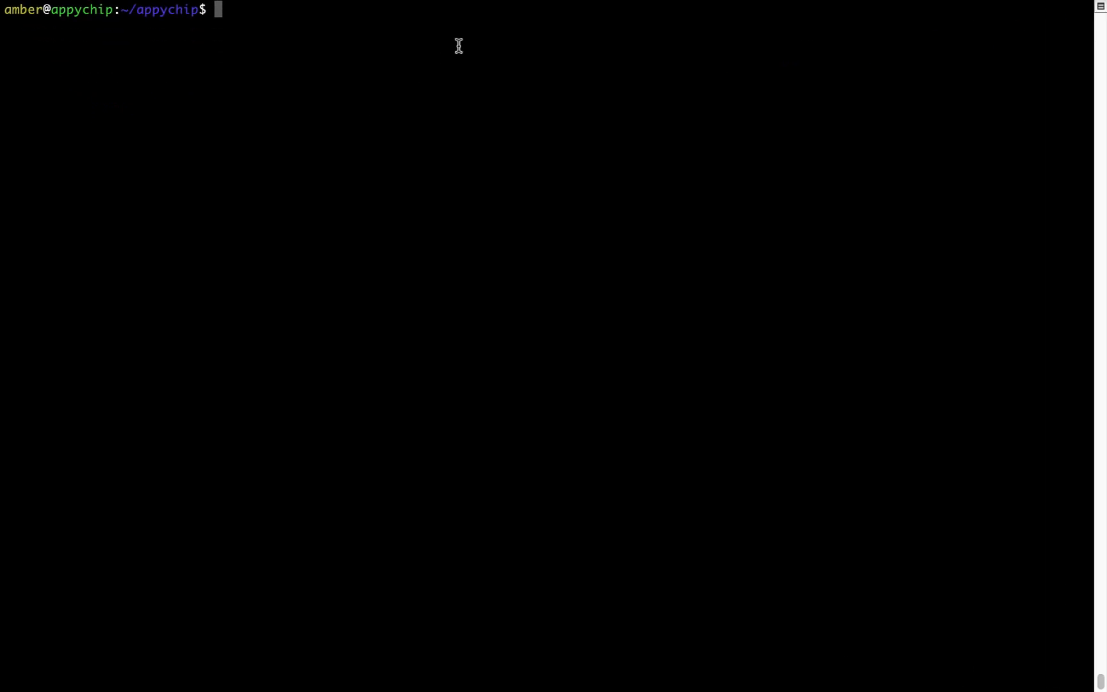
- Remove the hello package with 'brew uninstall hello'
type("brew un")
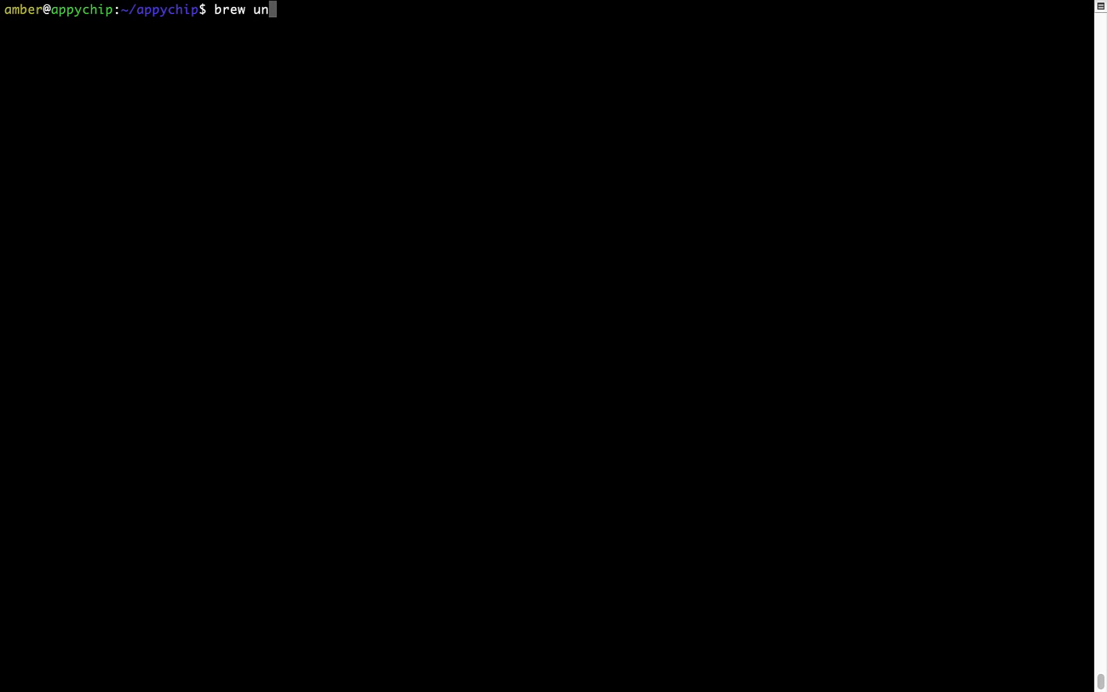
type("install h")
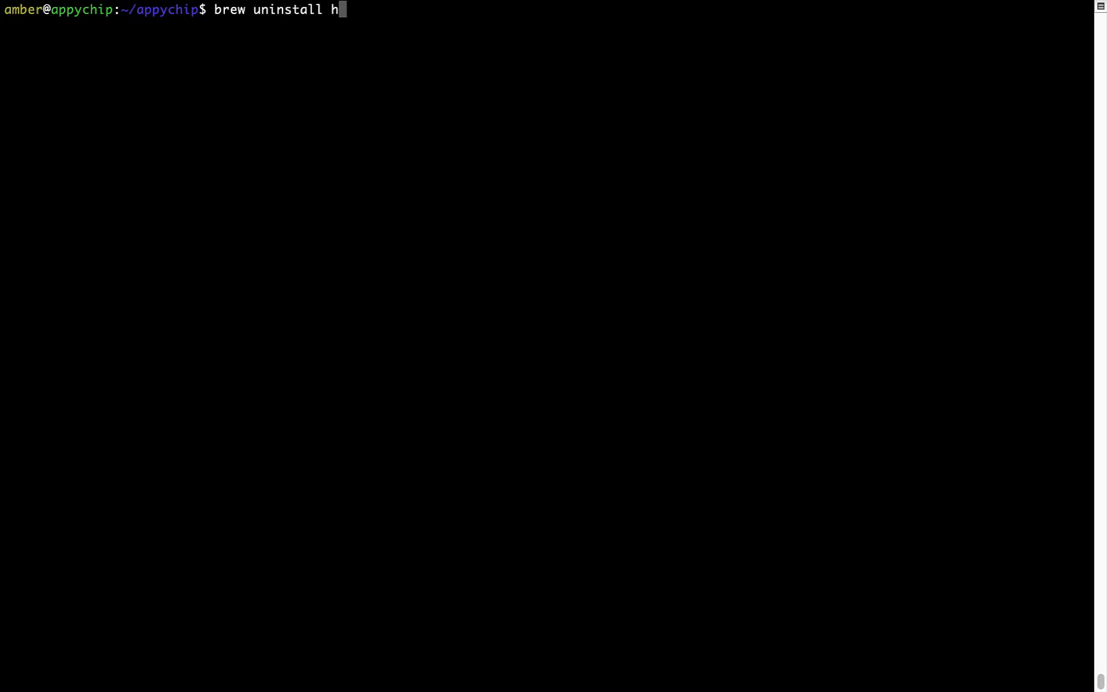
type("ello")
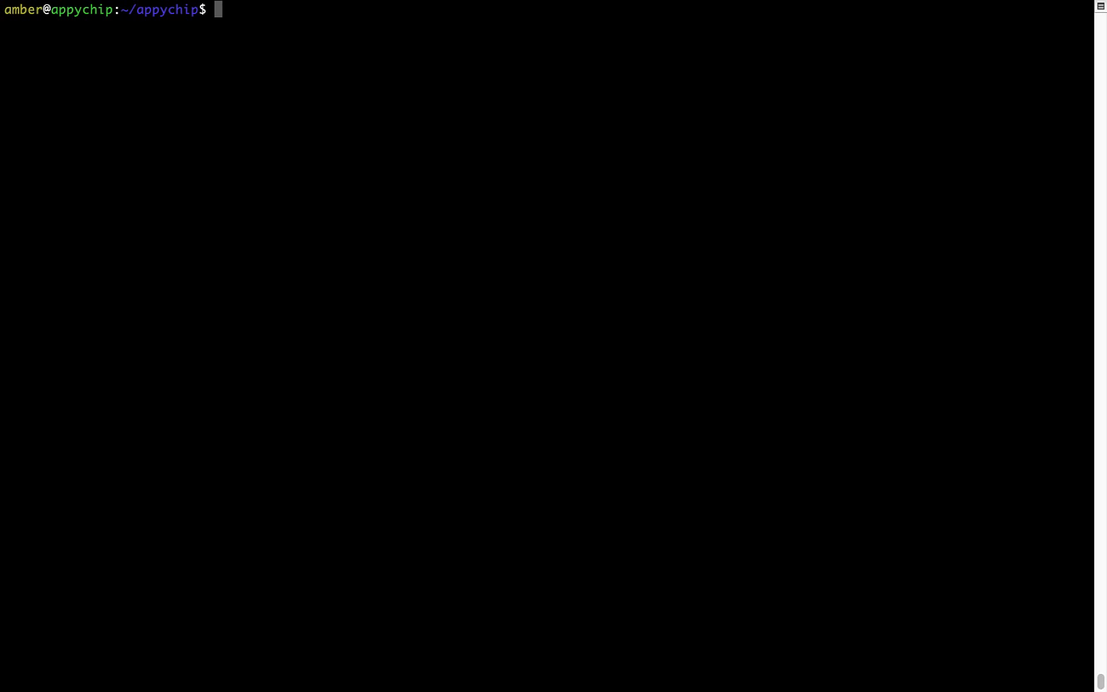
- Enter 'brew cleanup' at the prompt without running it
type("brew cl")
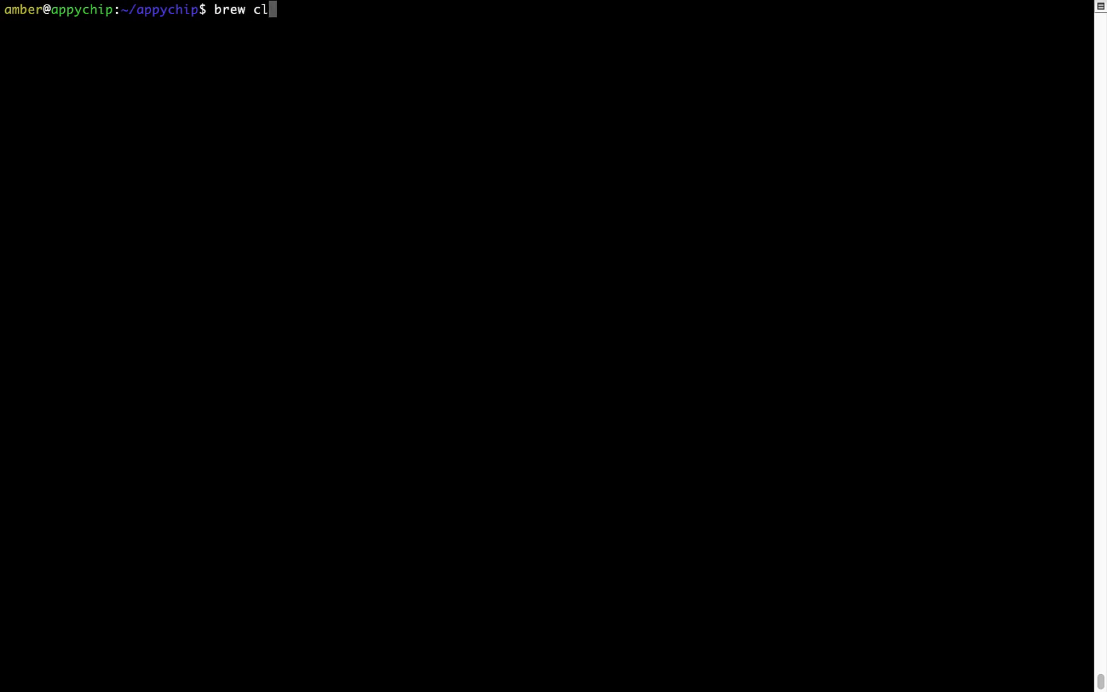
type("eanup")
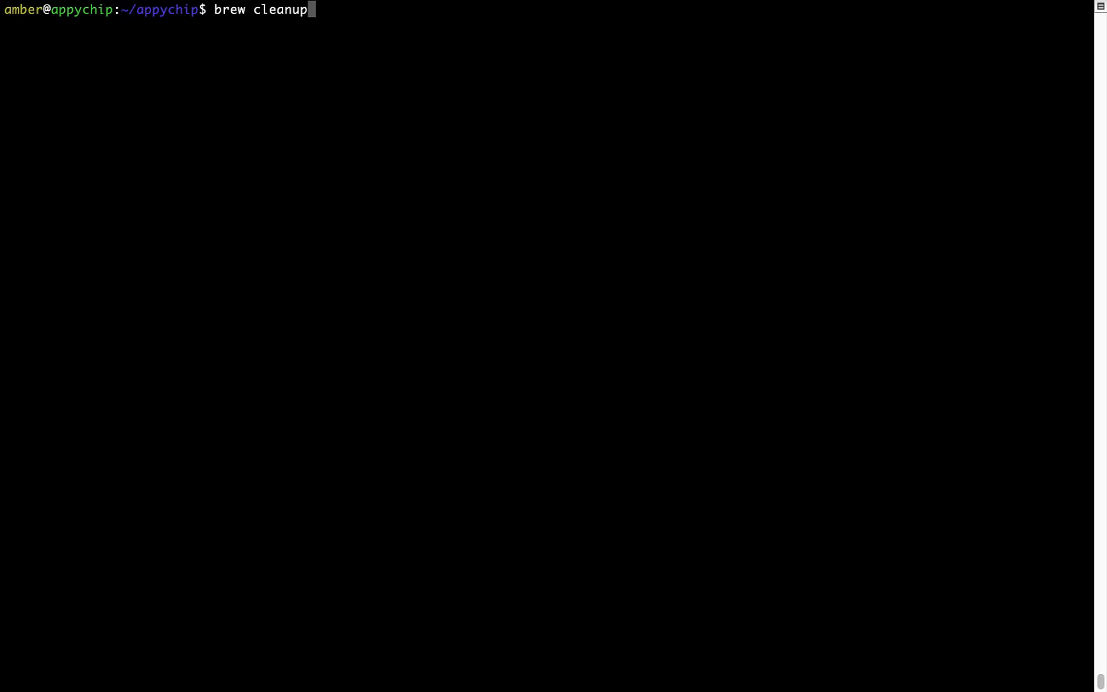